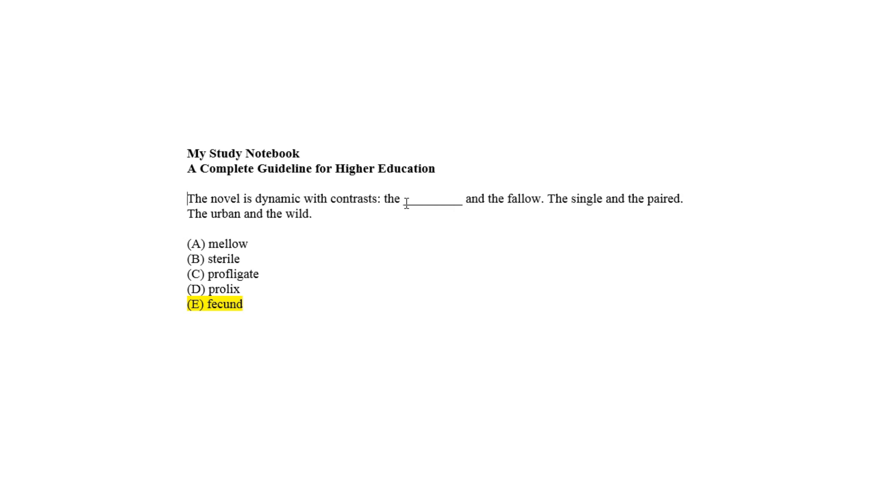
mouse_move(406, 224)
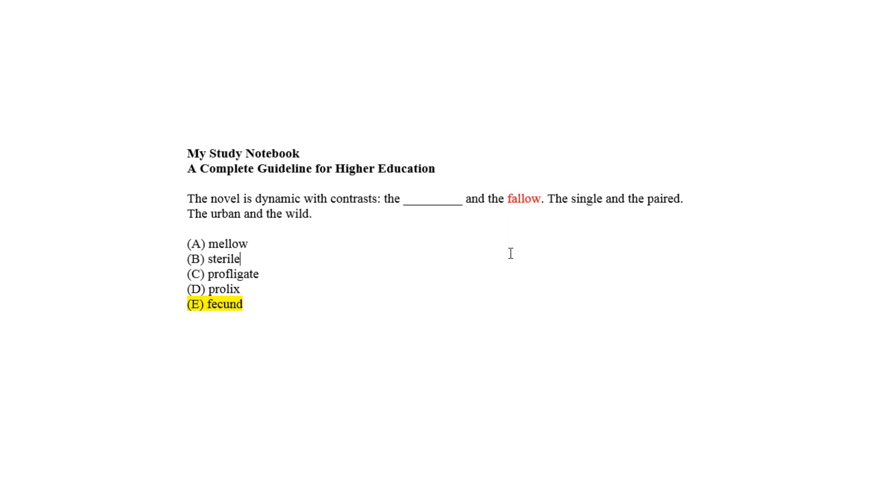
mouse_move(255, 261)
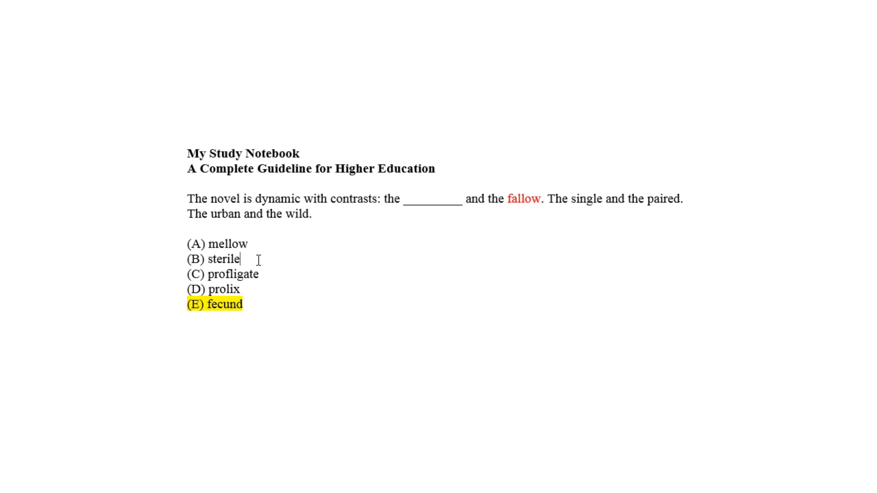